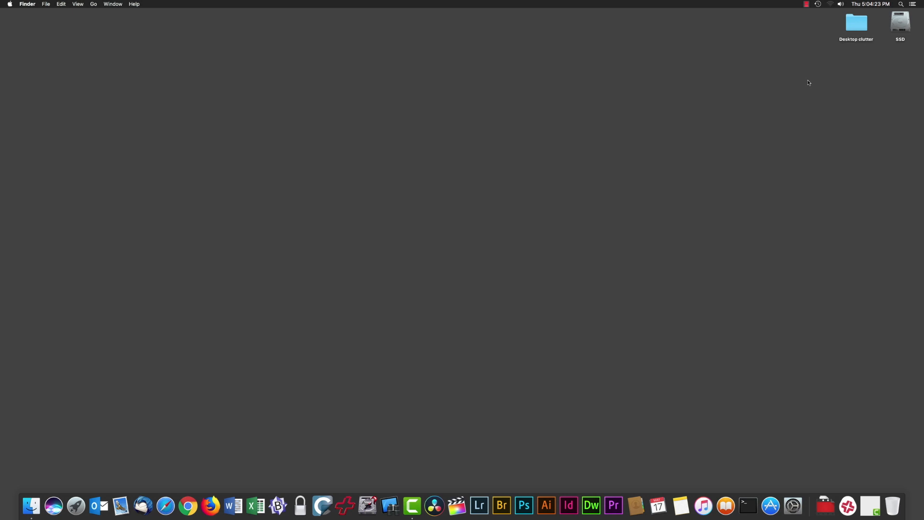
mouse_move(760, 113)
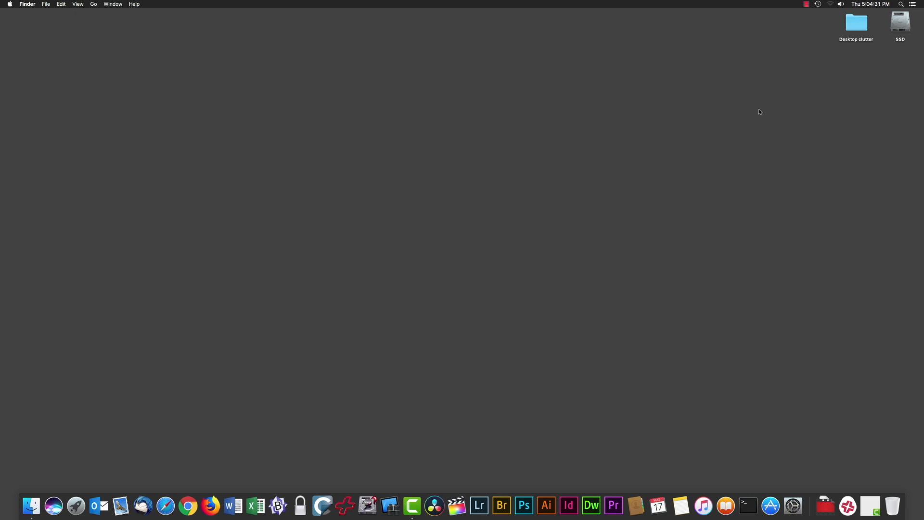
mouse_move(587, 344)
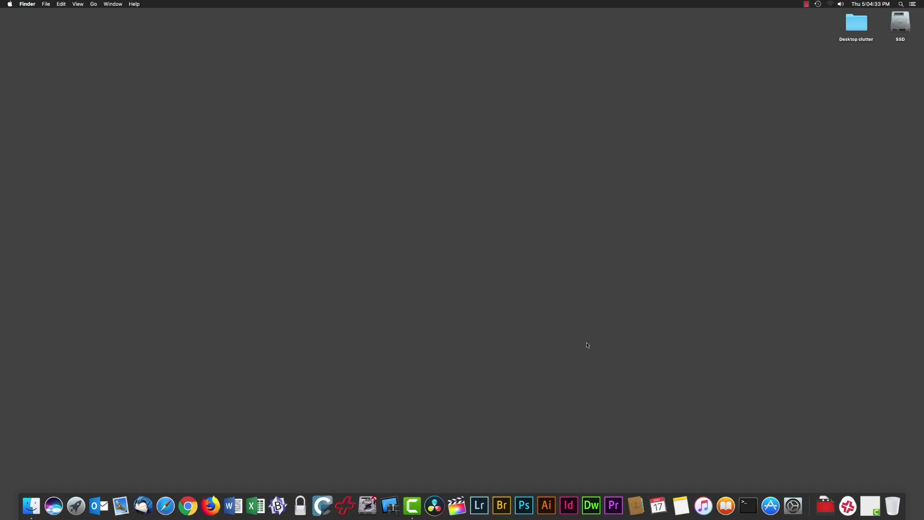
mouse_move(479, 505)
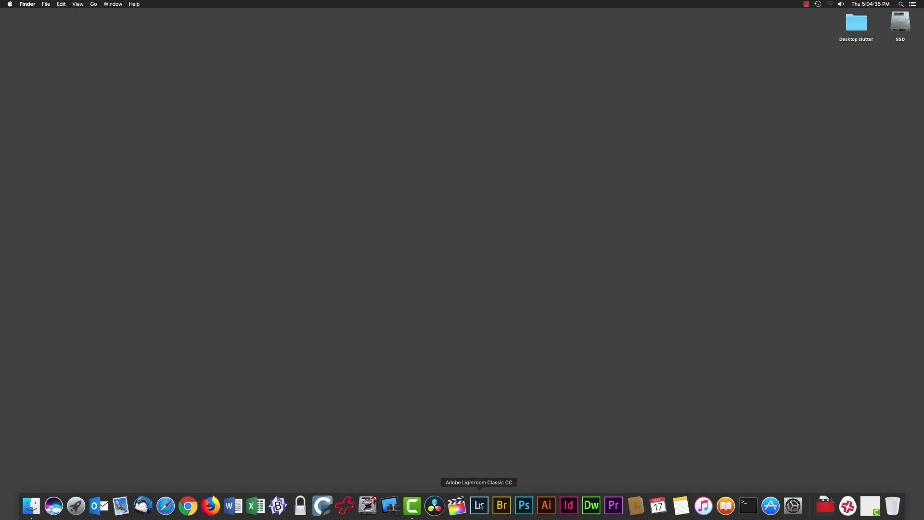
Launch Lightroom Classic from the Dock and reach the catalog folder permissions error
left_click(478, 506)
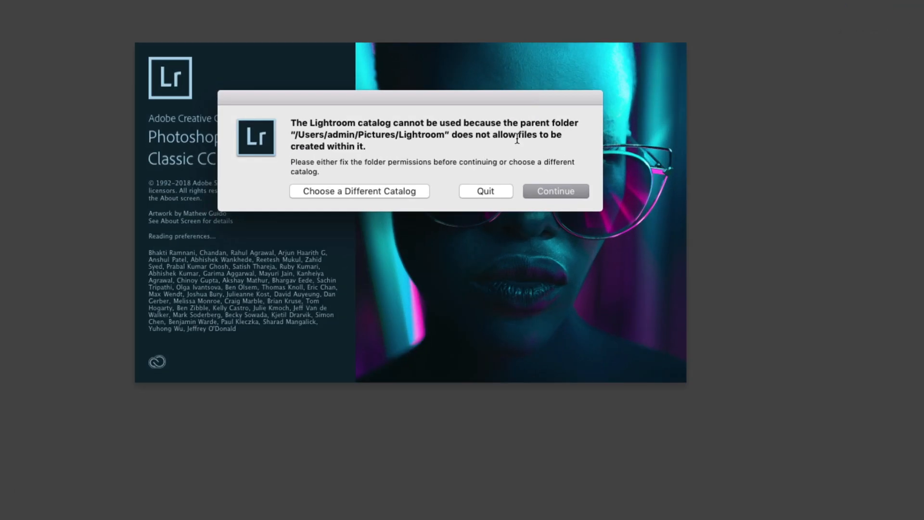
mouse_move(548, 124)
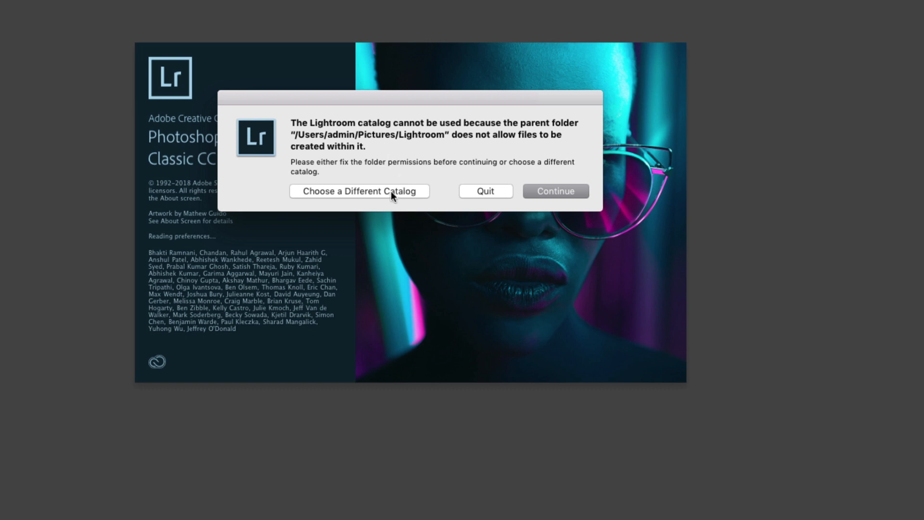
mouse_move(504, 195)
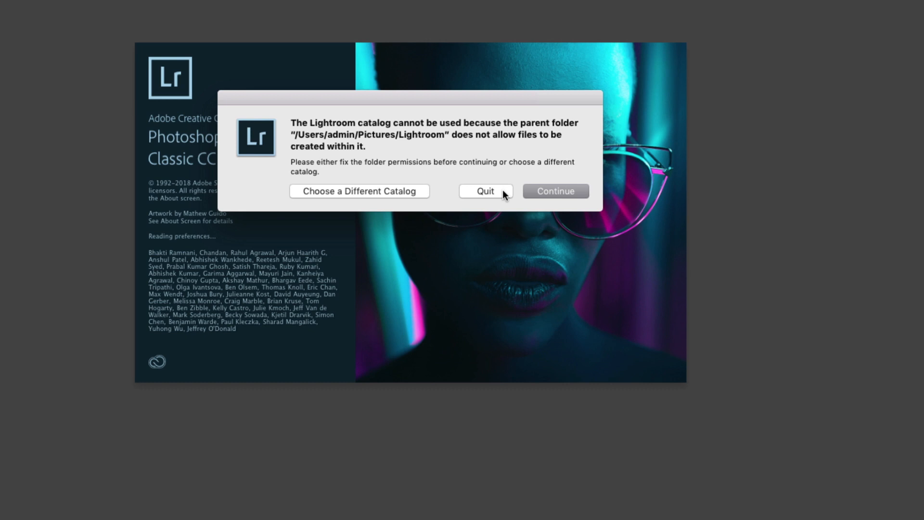
Quit Lightroom at the catalog error, then open the Go menu's Utilities folder and close it
left_click(486, 192)
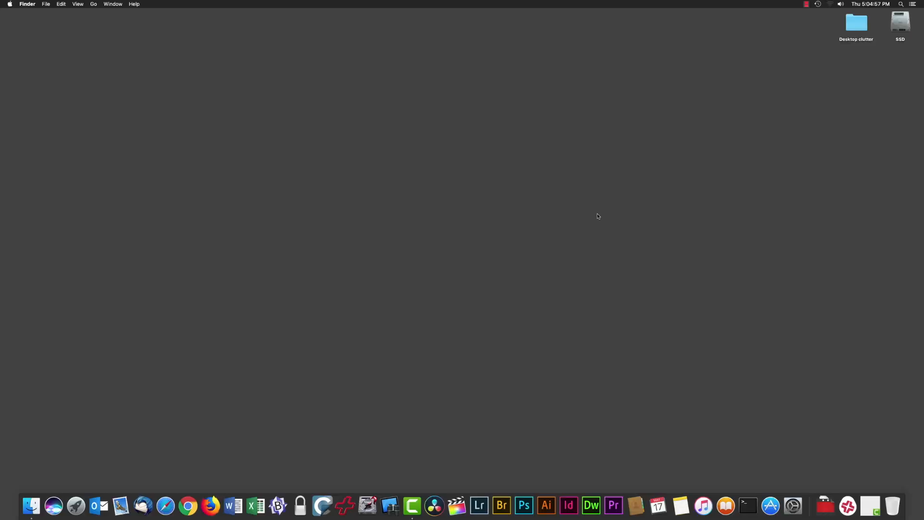
mouse_move(597, 217)
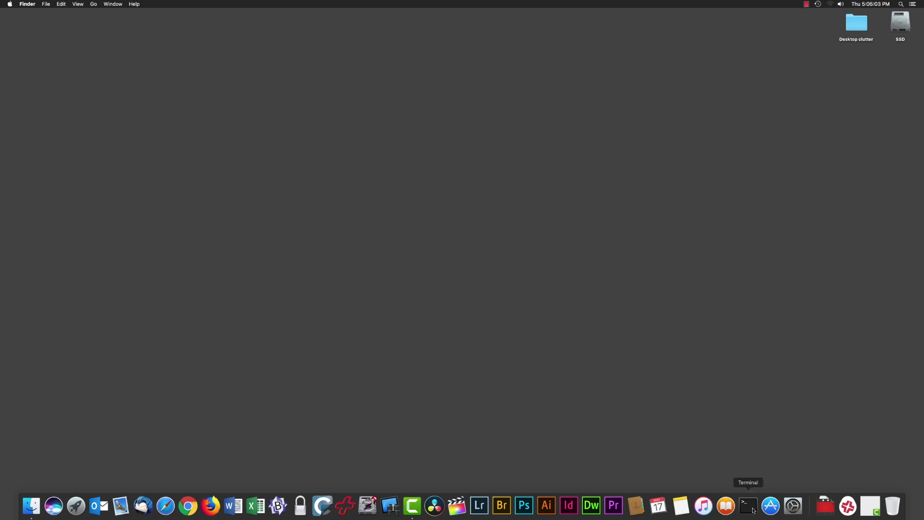
mouse_move(725, 506)
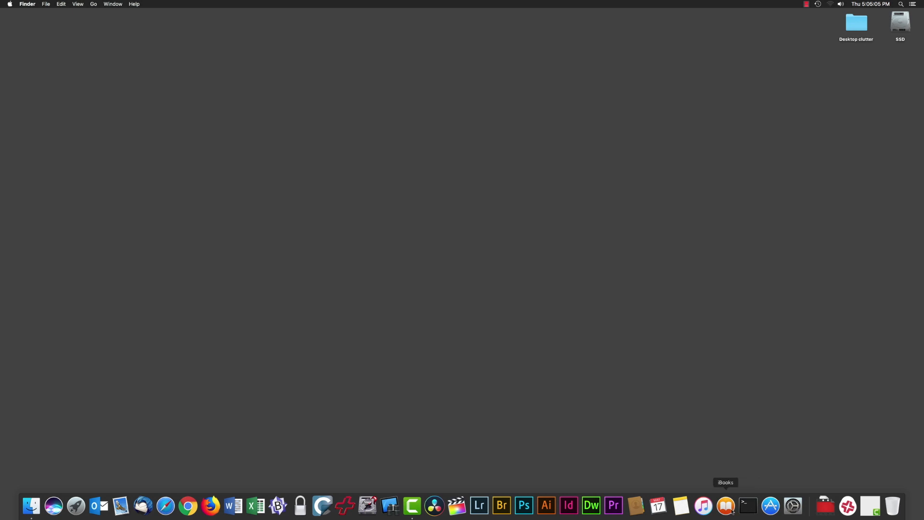
mouse_move(182, 116)
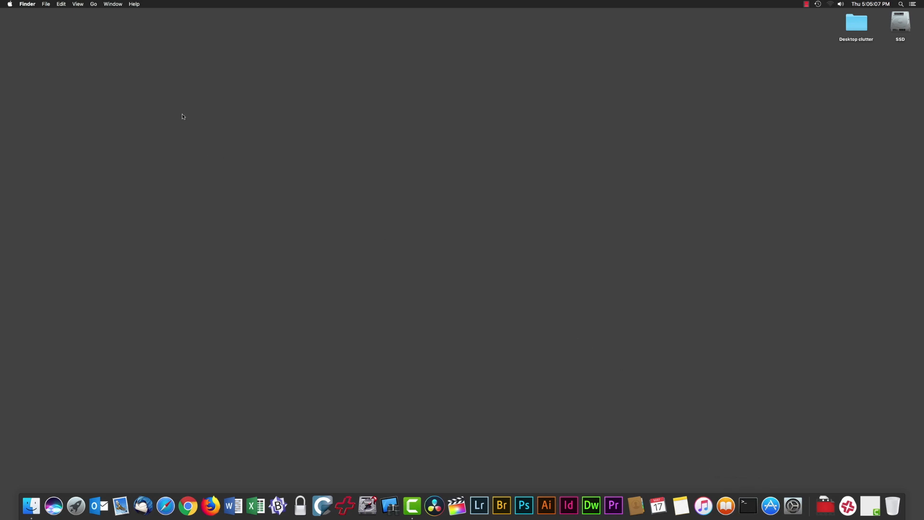
left_click(93, 5)
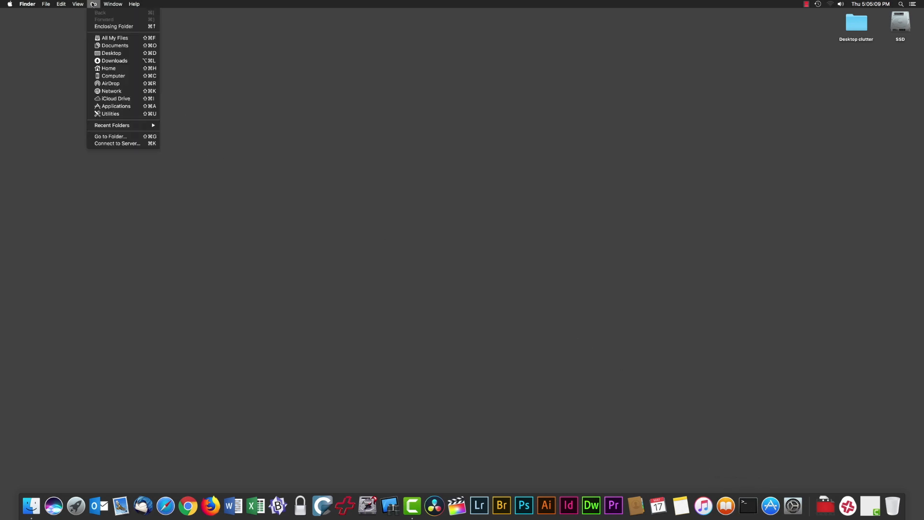
mouse_move(110, 114)
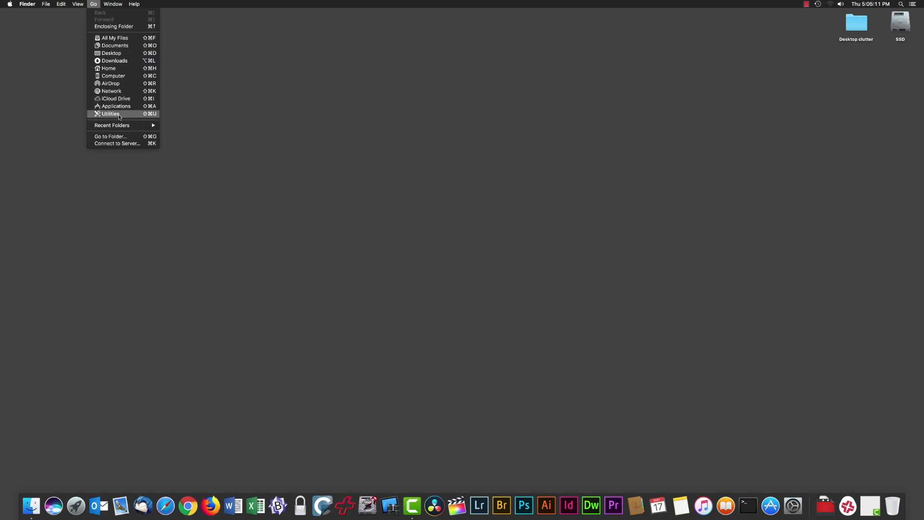
mouse_move(152, 117)
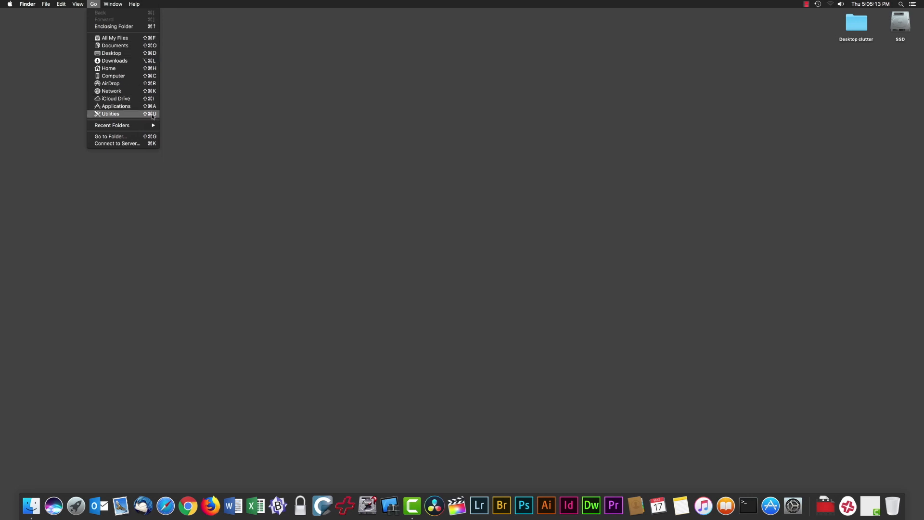
left_click(110, 114)
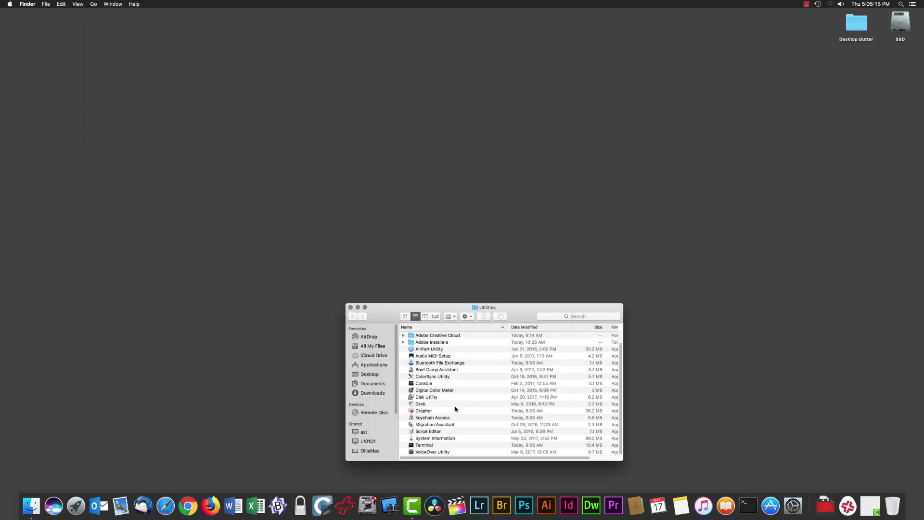
left_click(423, 445)
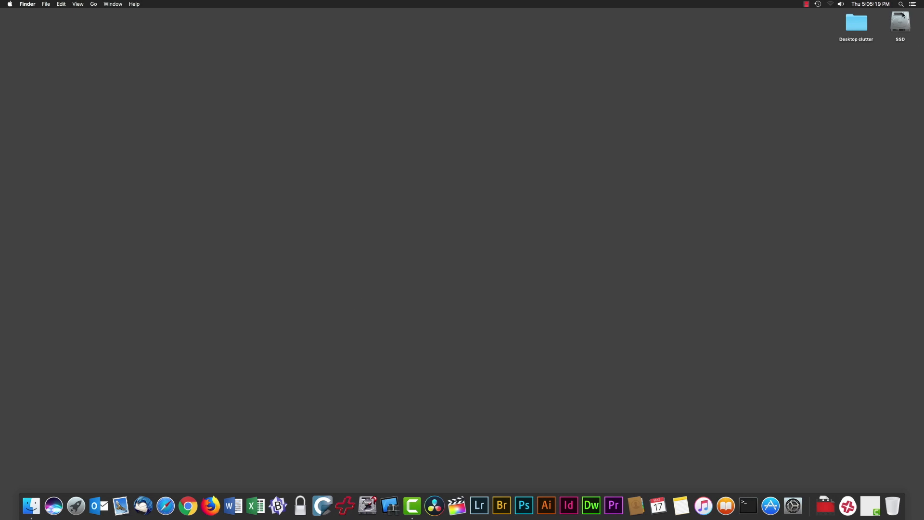
Search Spotlight for 'terminal' to open a Terminal shell
left_click(902, 4)
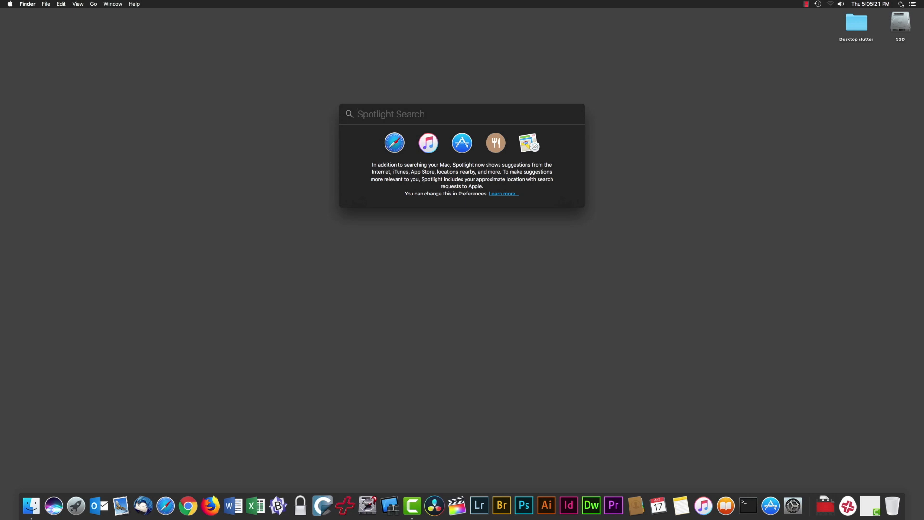
type("terminal")
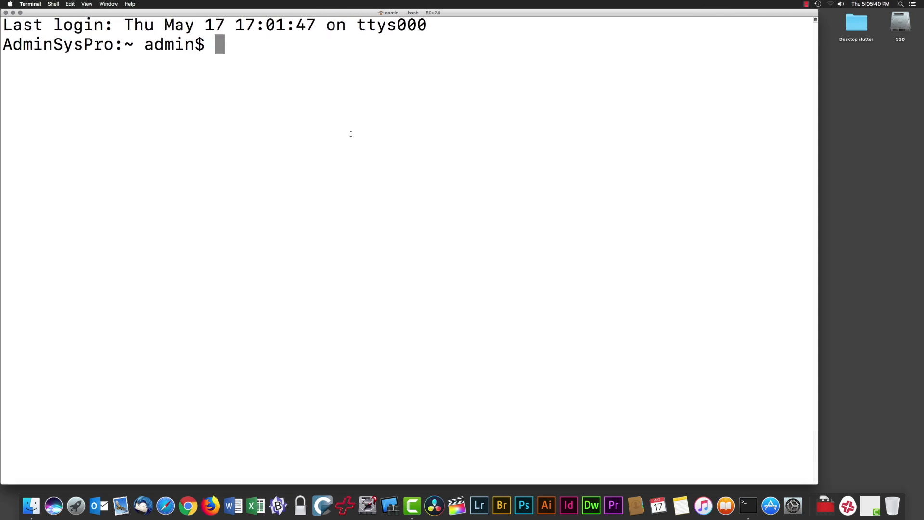
Enter 'diskutil resetUserPermissions /' at the bash prompt without running it
type("d")
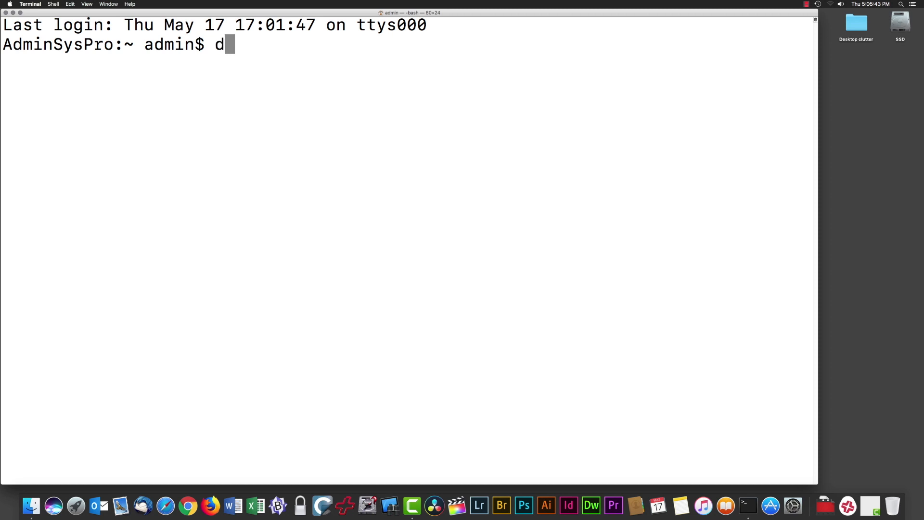
type("iskutil")
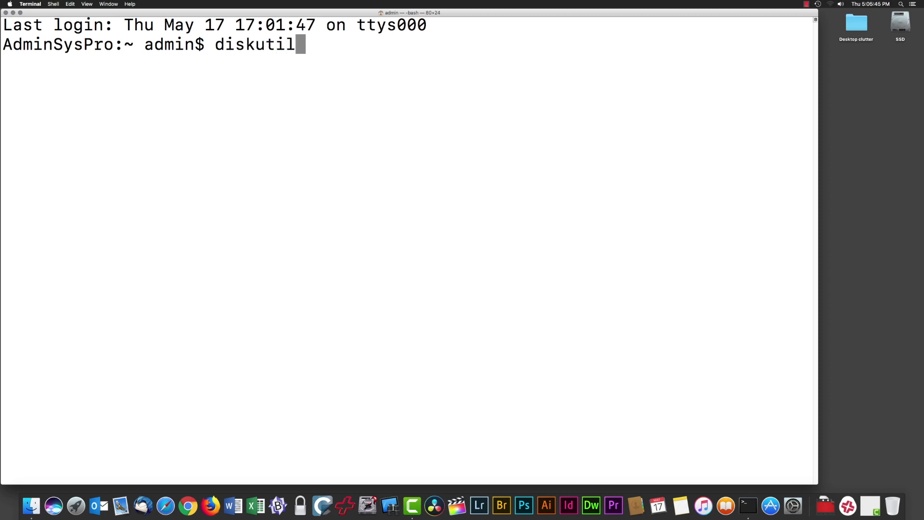
type("rese")
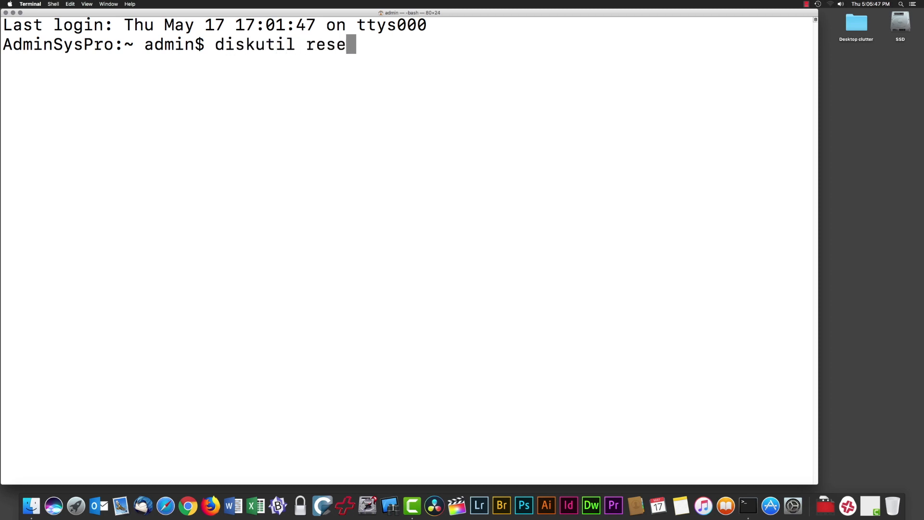
type("tUserPer")
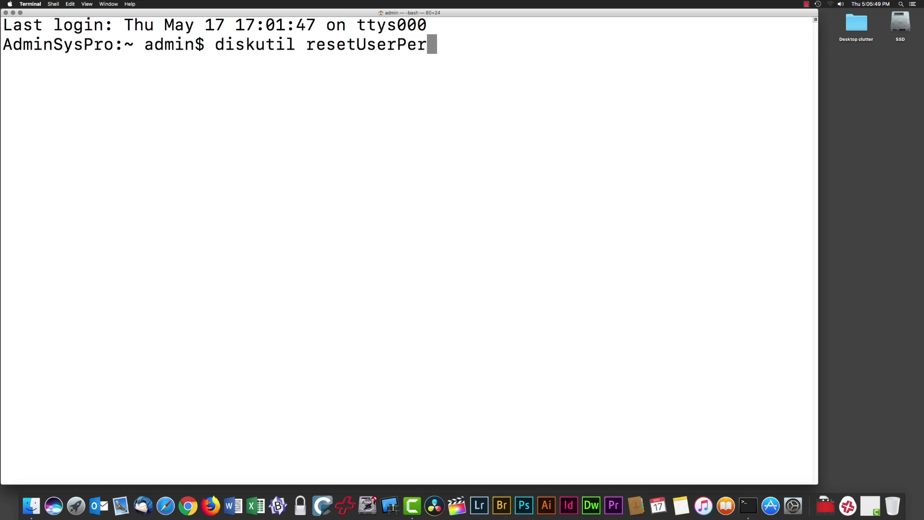
type("missions")
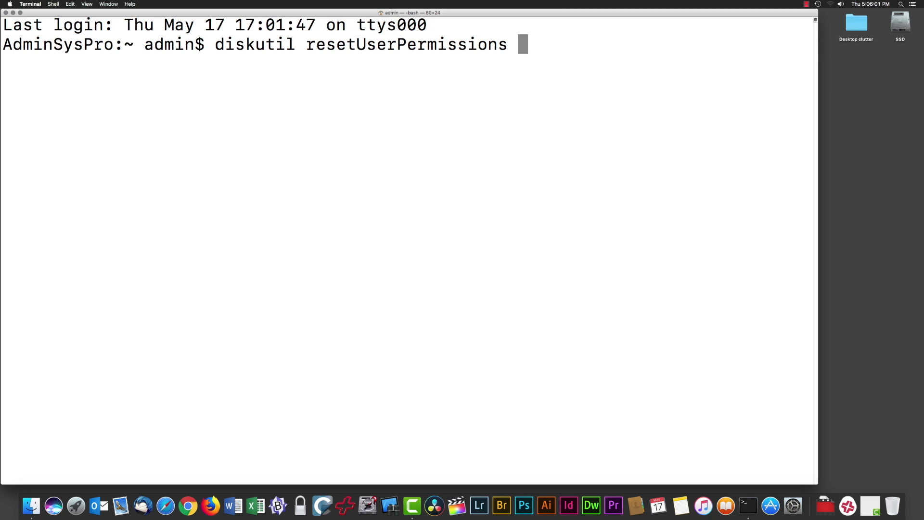
type("/")
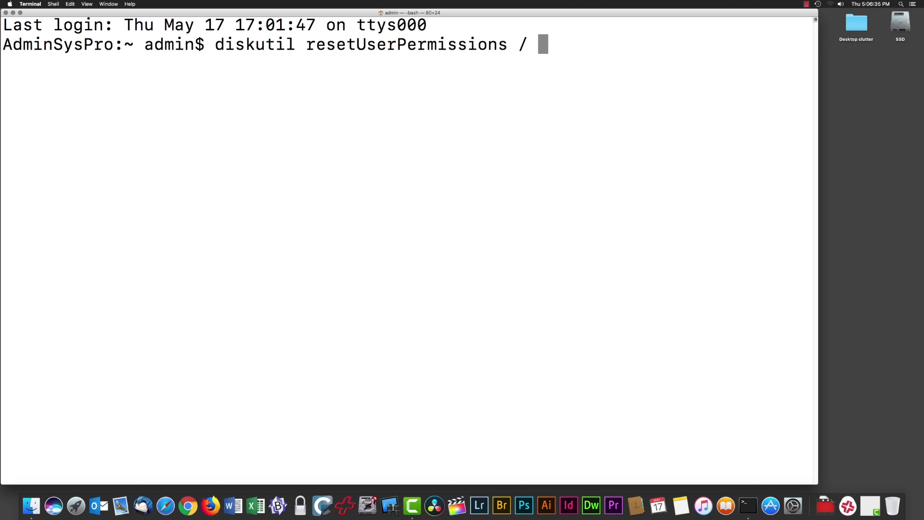
Try appending `id -u` to the command, fixing typos, then delete it back to the slash
type("`")
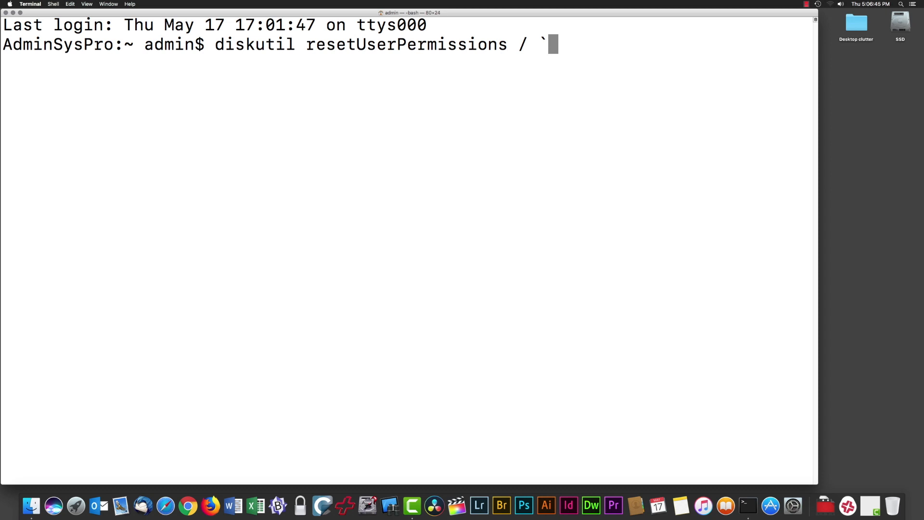
key("Backspace")
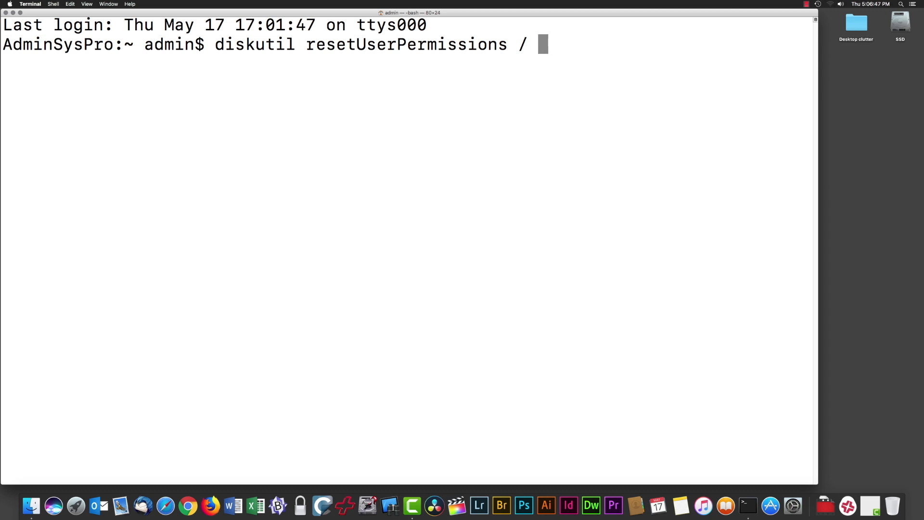
type("~")
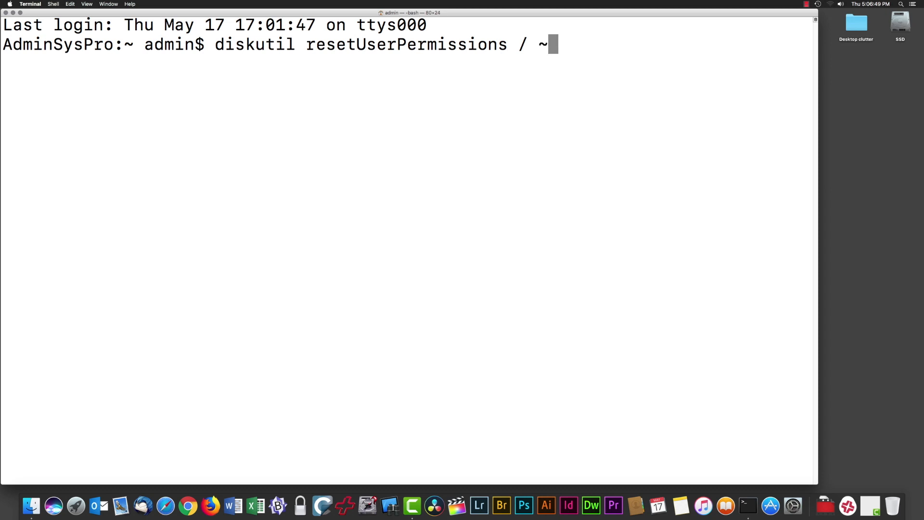
key("Backspace")
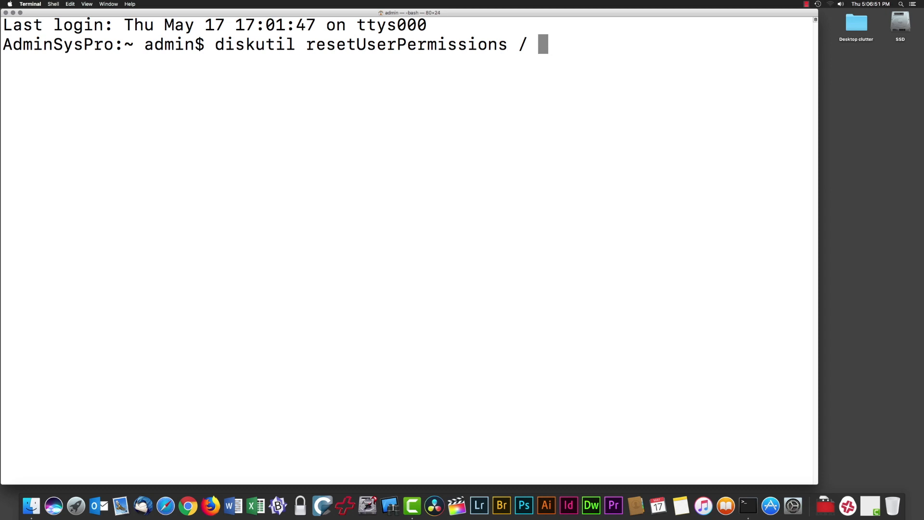
type("`")
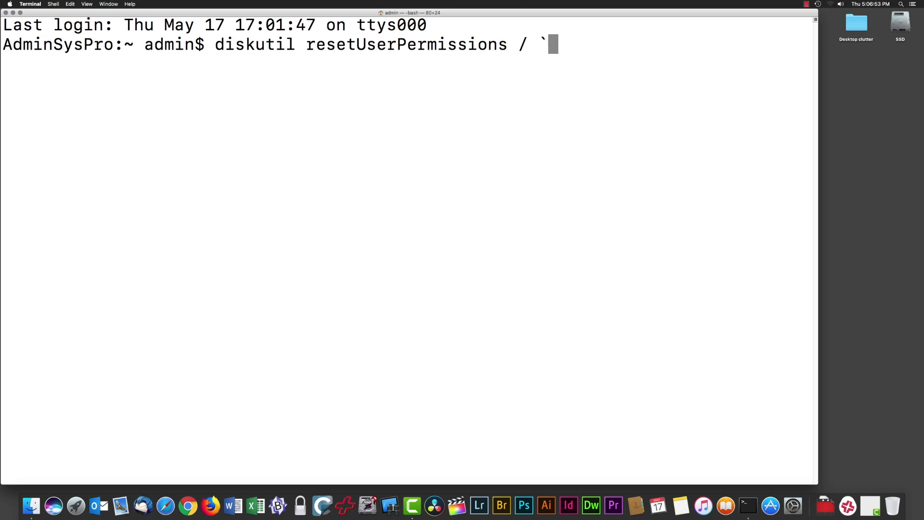
type("i")
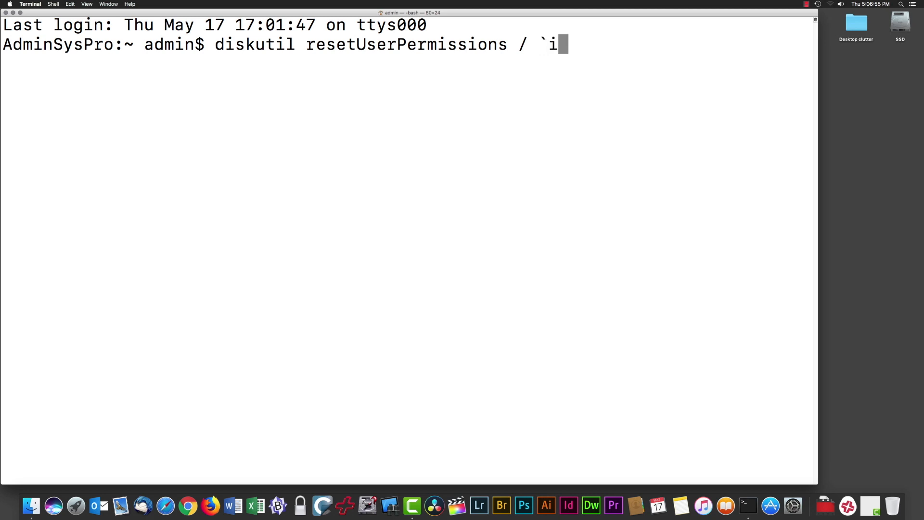
type("d -u")
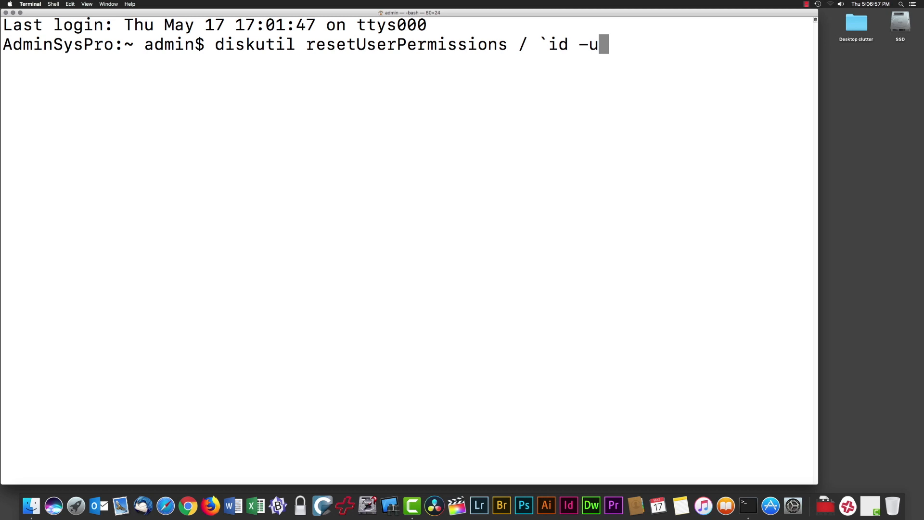
type("`")
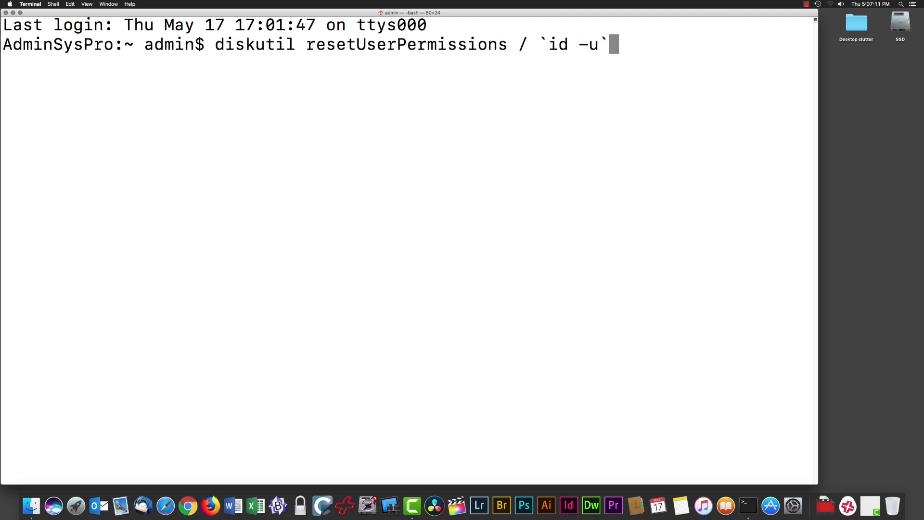
key("Backspace")
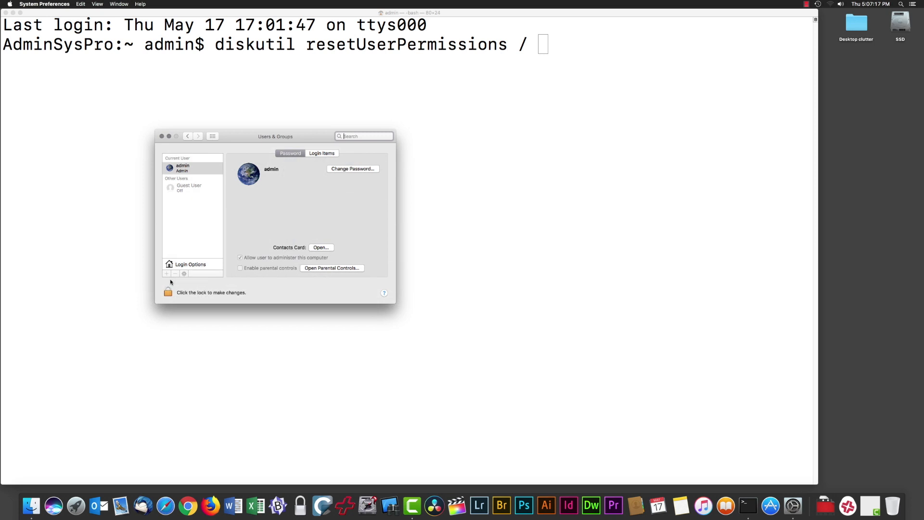
Unlock Users & Groups with the admin password
left_click(168, 292)
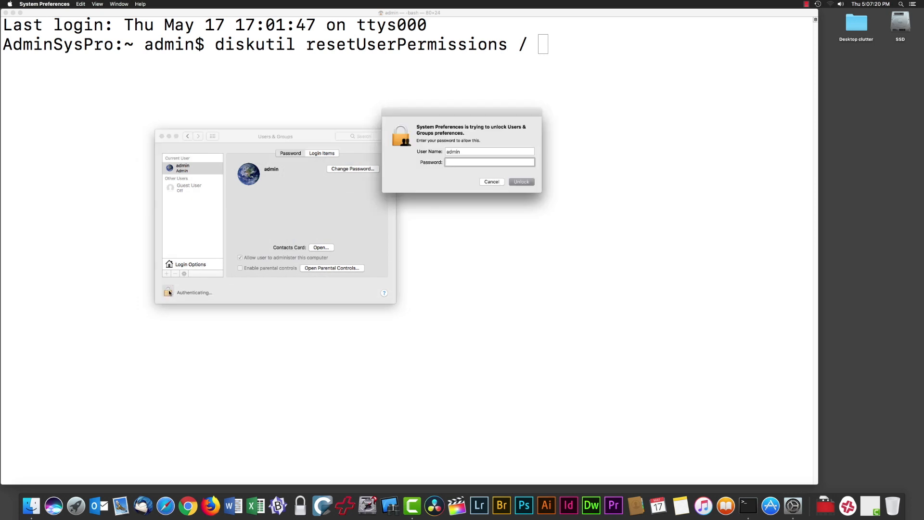
type("password")
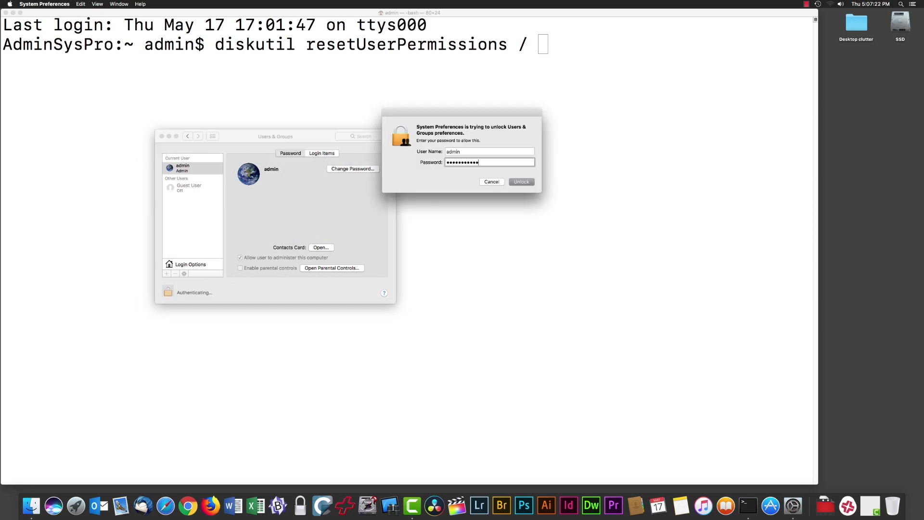
left_click(521, 182)
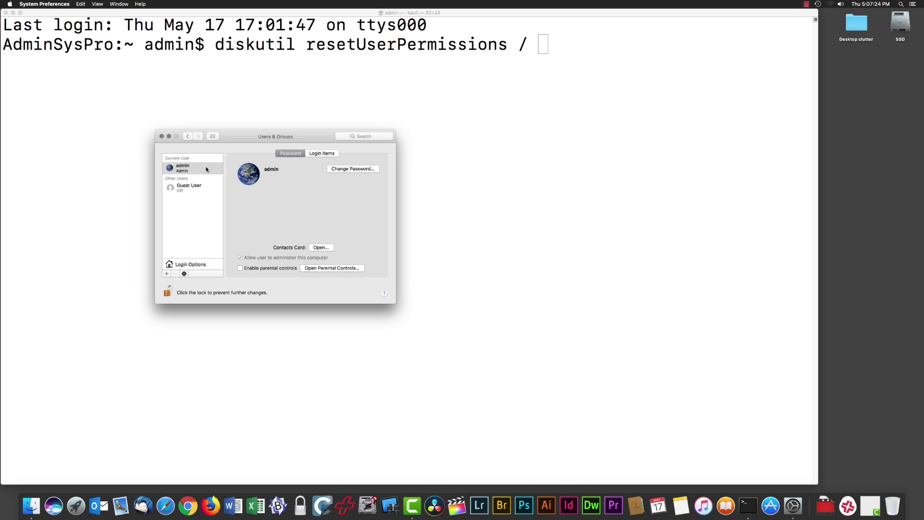
Check the admin account's Advanced Options showing User ID 501, then dismiss it
right_click(183, 168)
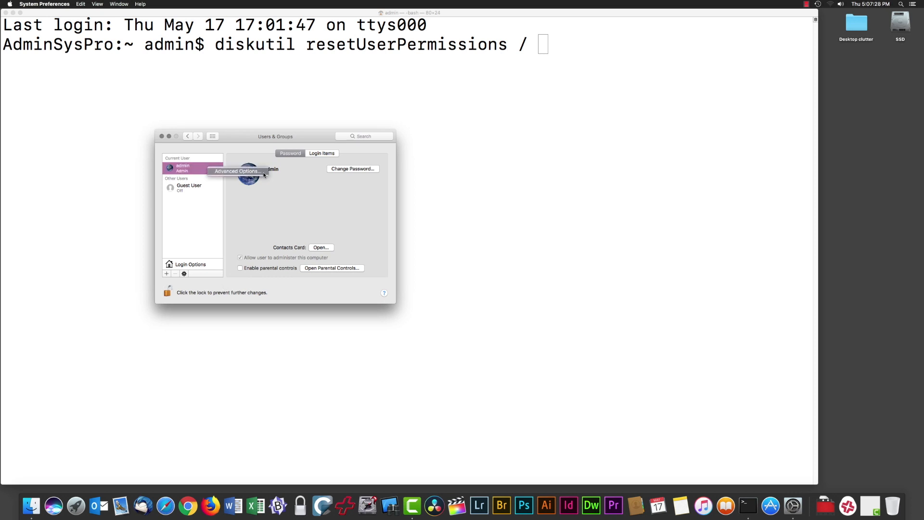
left_click(236, 171)
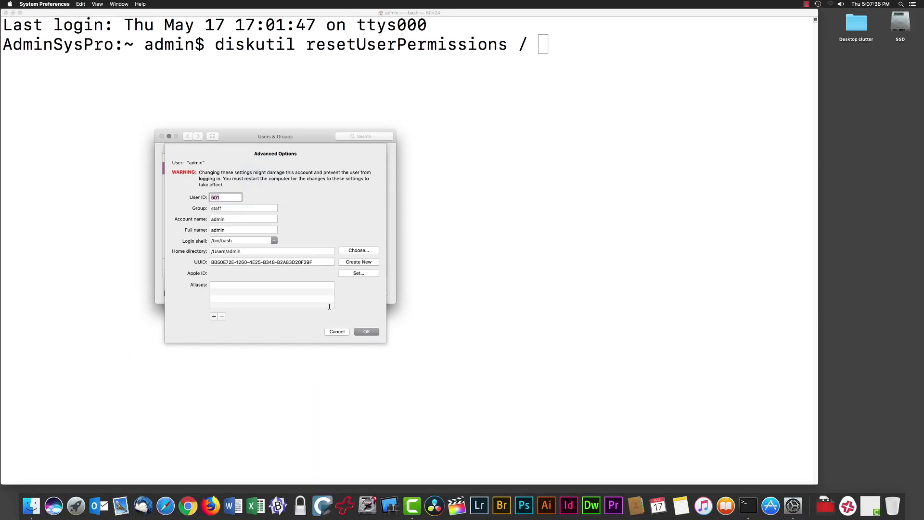
left_click(337, 331)
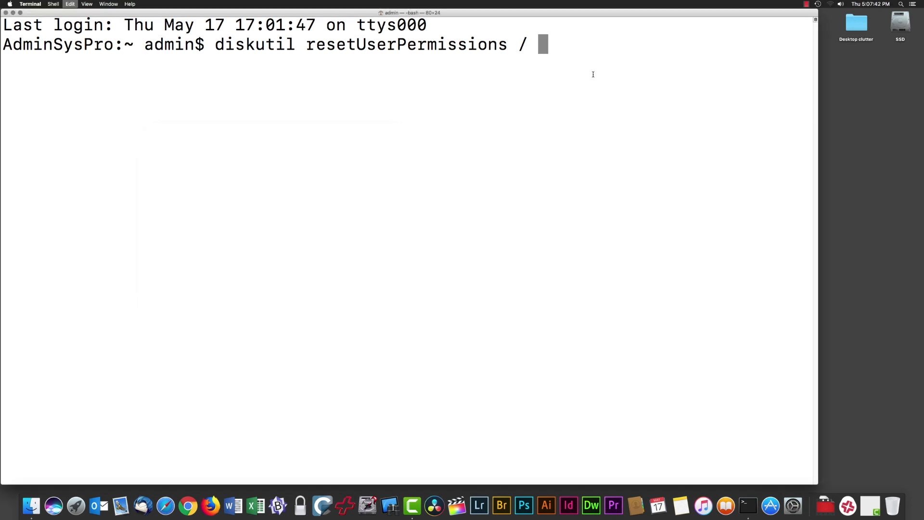
Run 'diskutil resetUserPermissions / `id -u`', close Terminal, and relaunch Lightroom Classic
type("501")
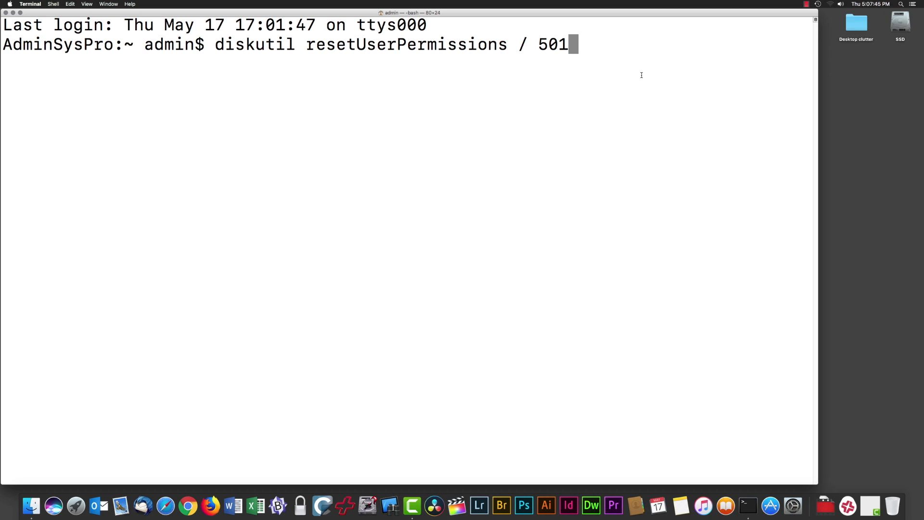
key("backspace")
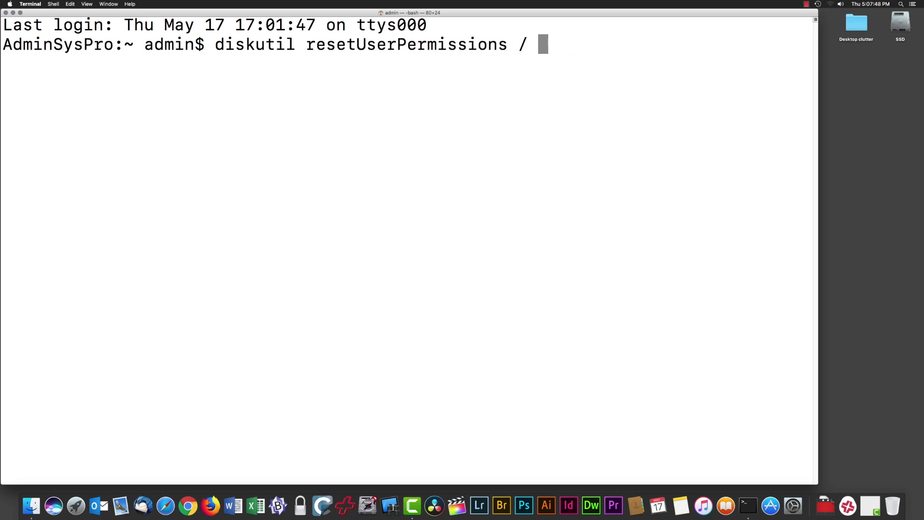
type("`id -")
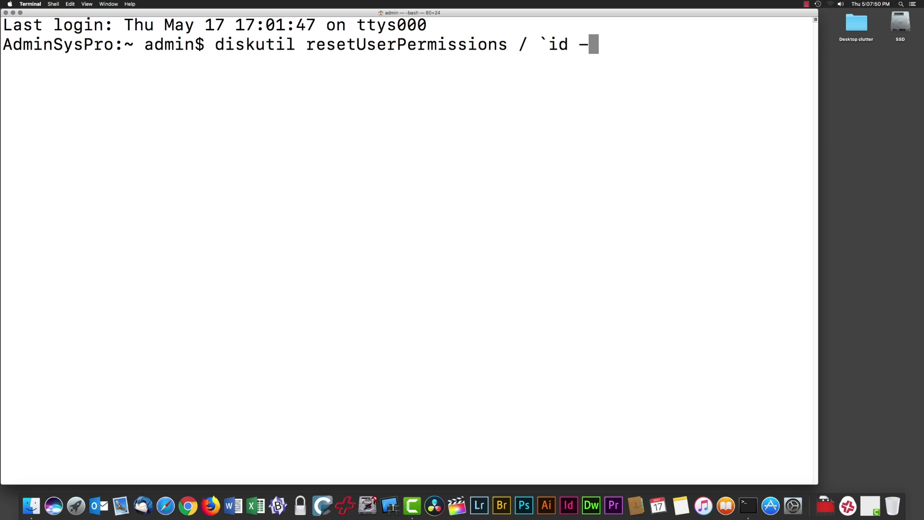
type("u`")
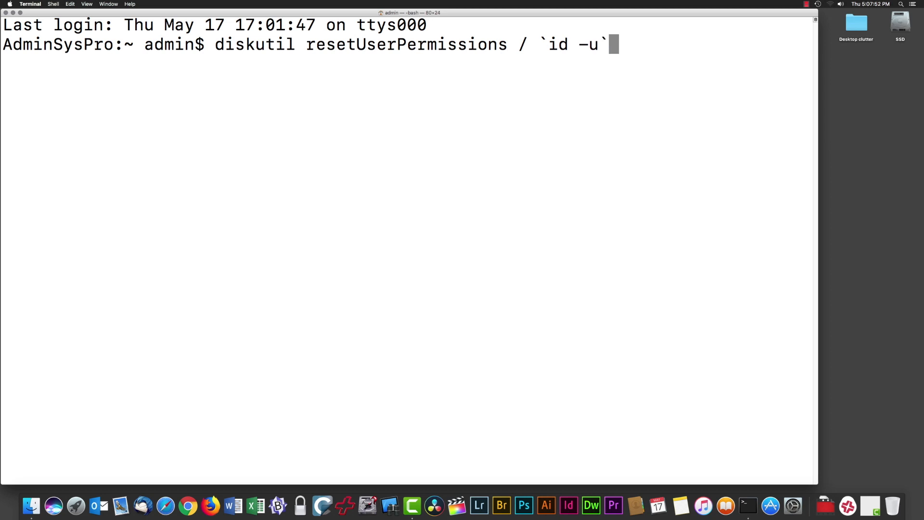
key("Return")
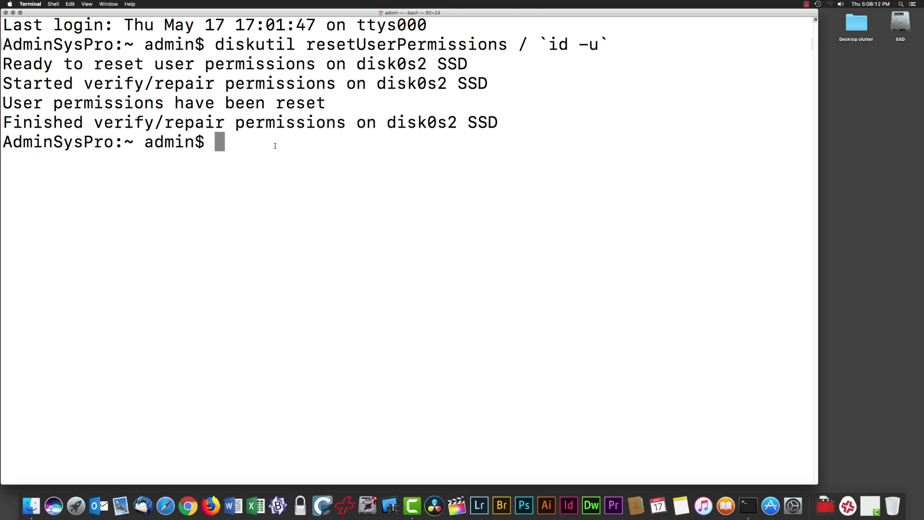
left_click(6, 13)
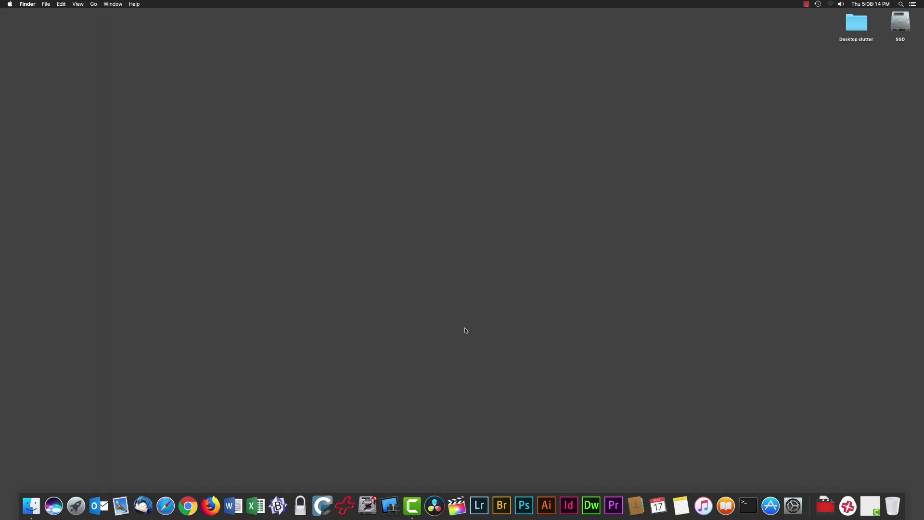
left_click(479, 506)
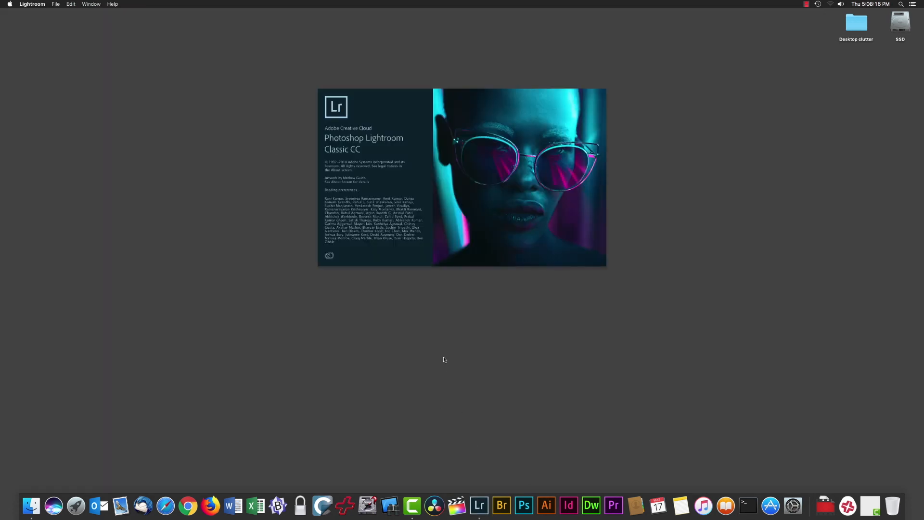